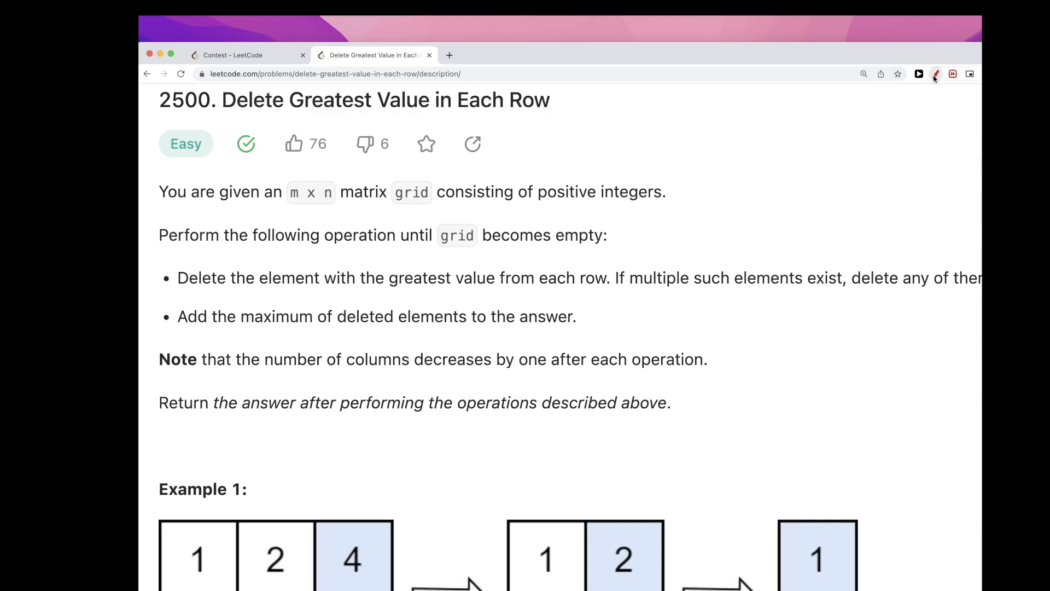
Underline 'm x n' in the problem statement with the red annotation pen.
drag(294, 206, 345, 206)
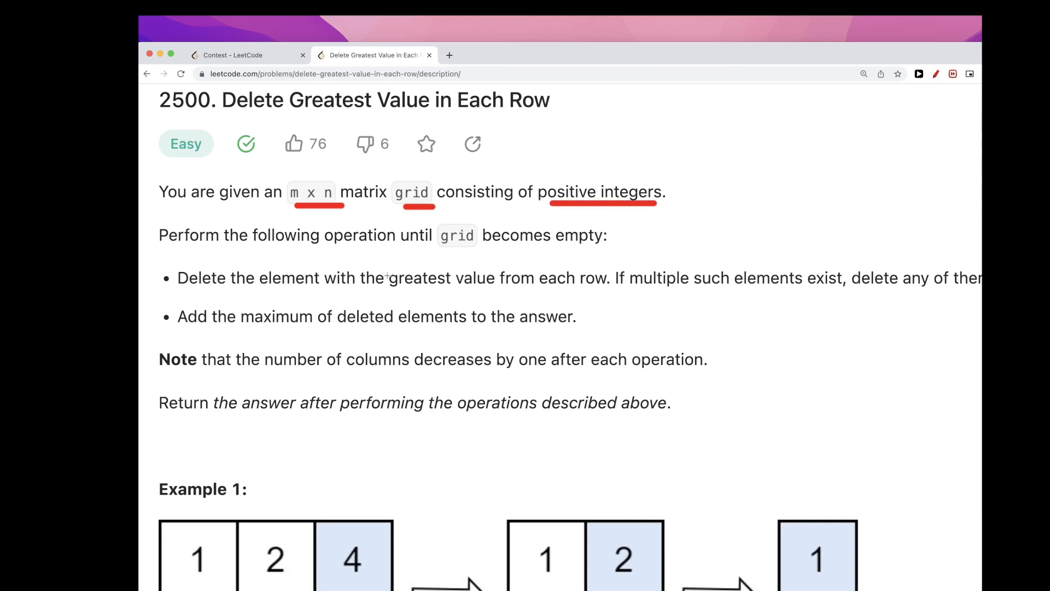
mouse_move(172, 263)
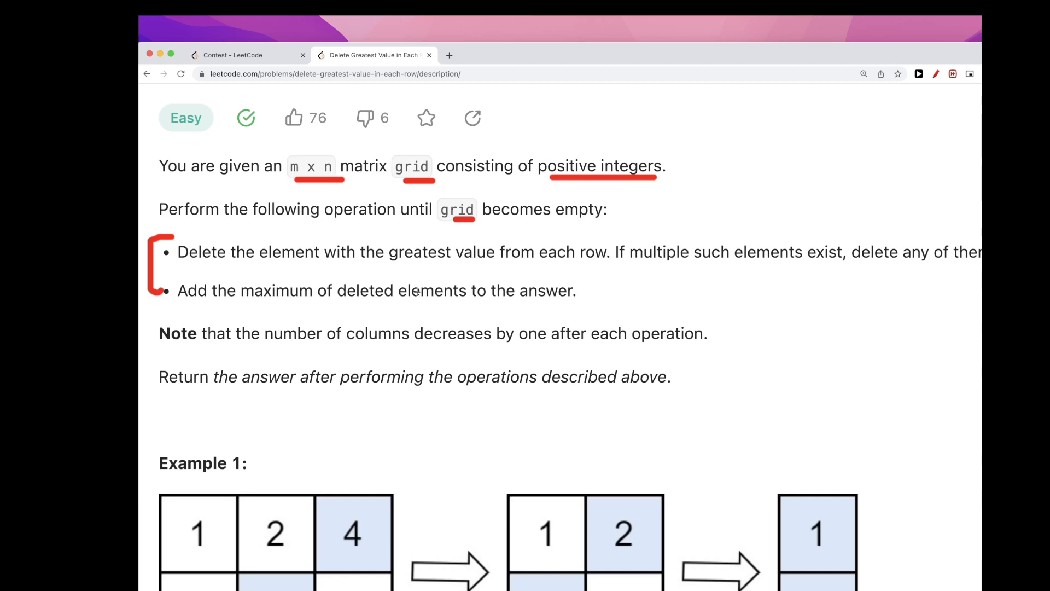
mouse_move(362, 346)
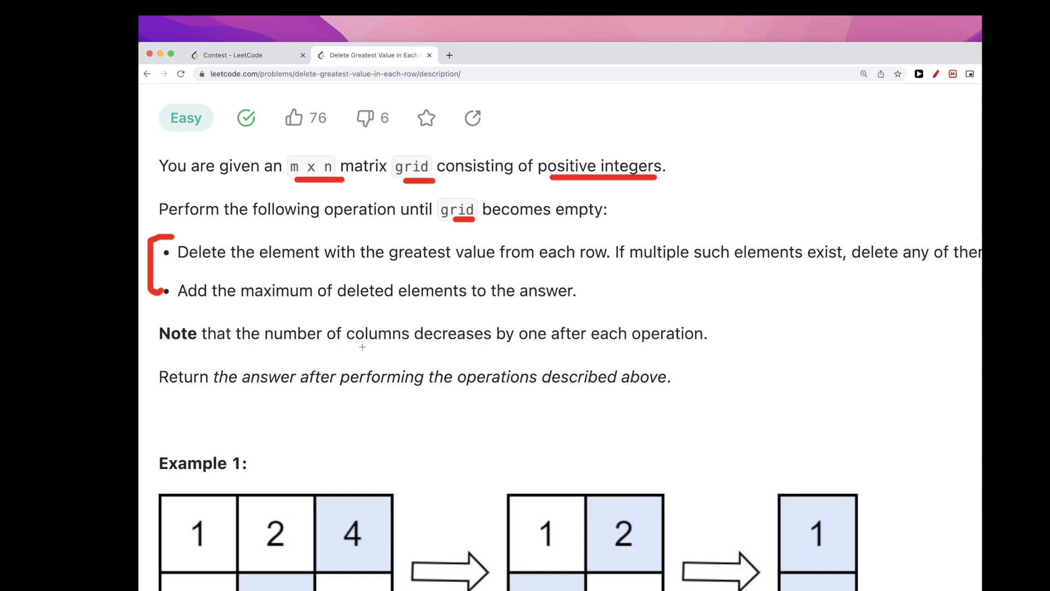
mouse_move(272, 395)
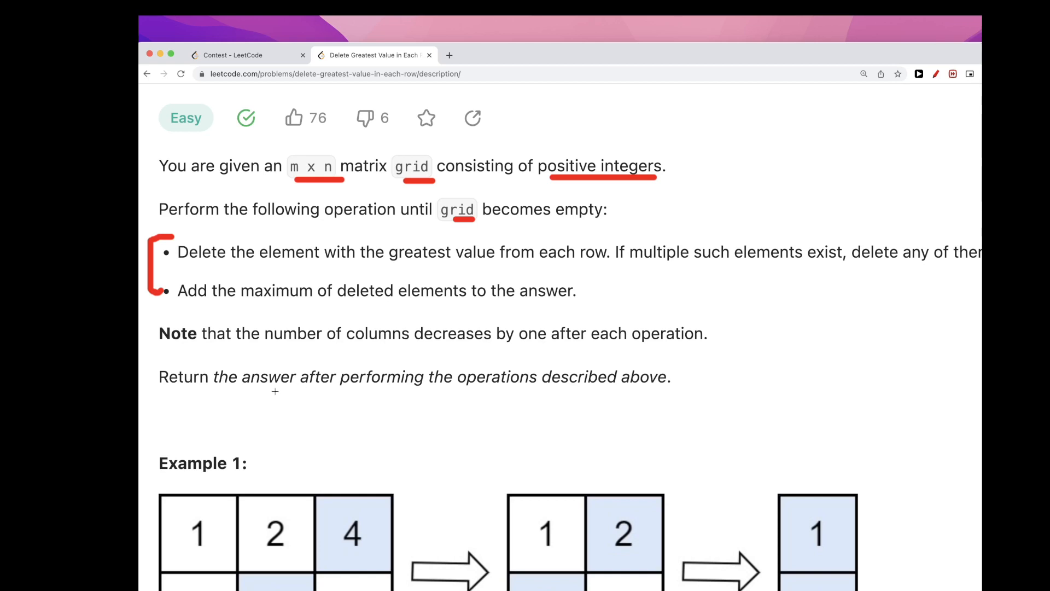
mouse_move(243, 225)
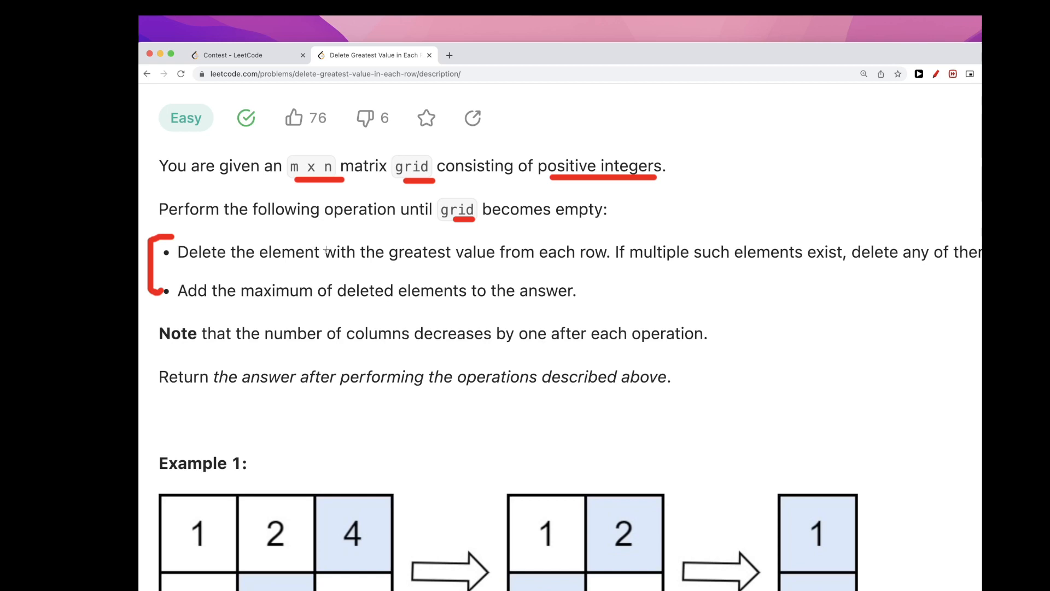
mouse_move(761, 263)
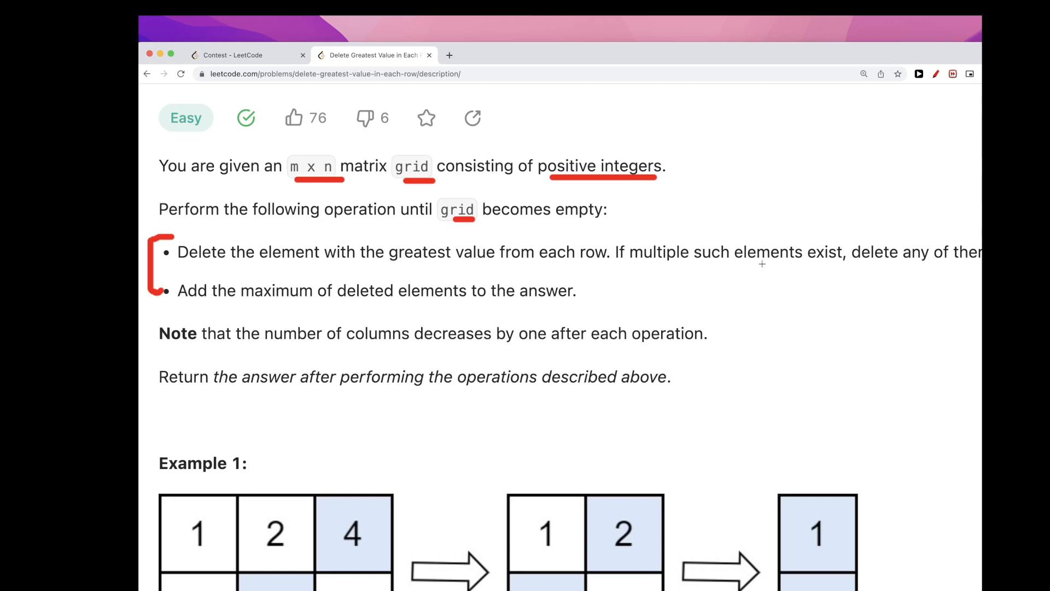
mouse_move(757, 290)
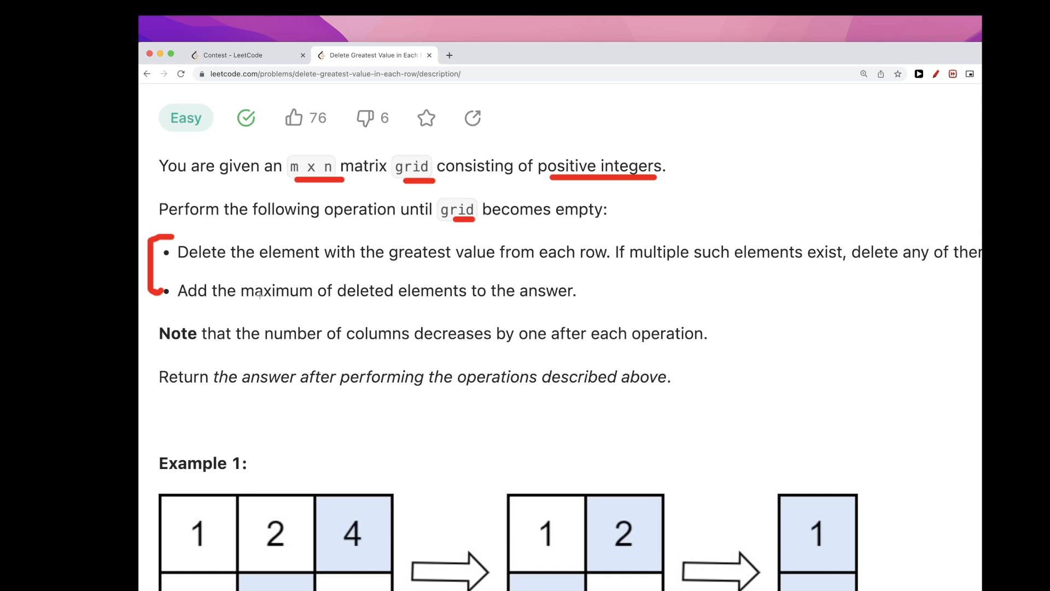
Scroll down to Example 1 and back to the top of the statement.
scroll(down, 3)
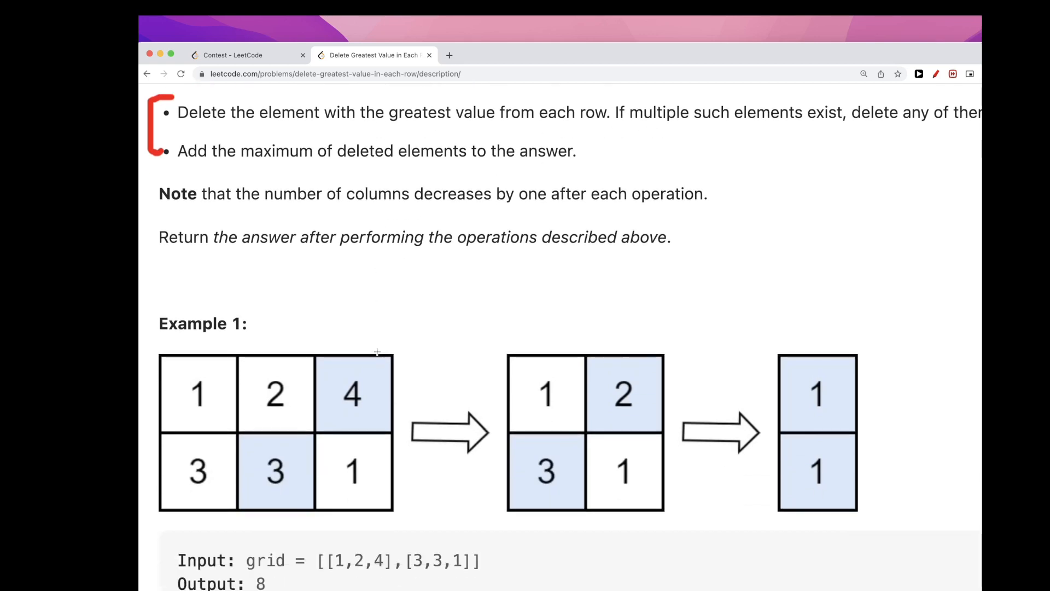
scroll(up, 3)
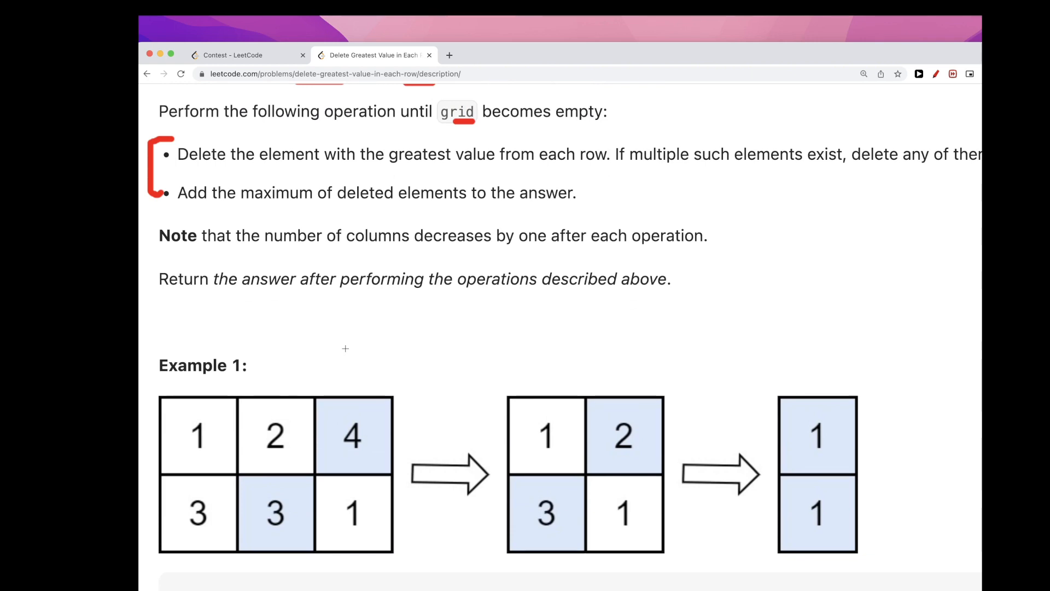
scroll(down, 3)
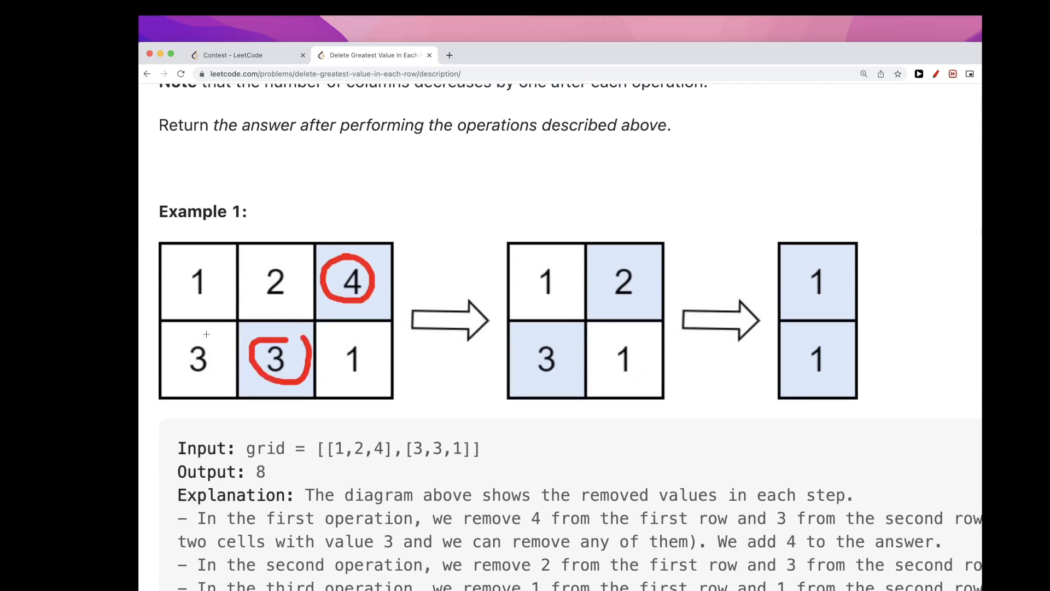
mouse_move(243, 323)
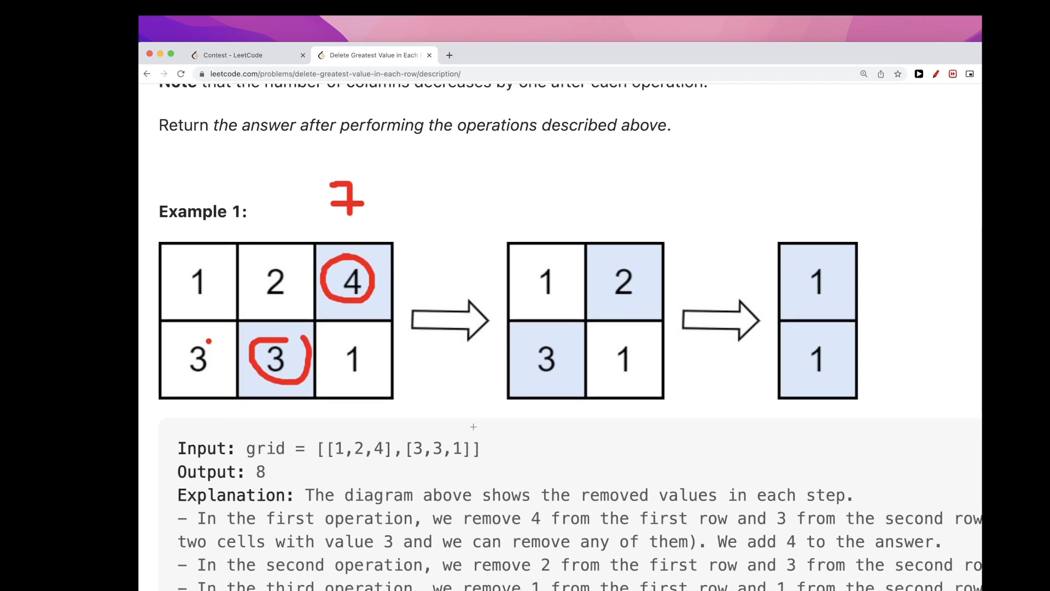
scroll(up, 3)
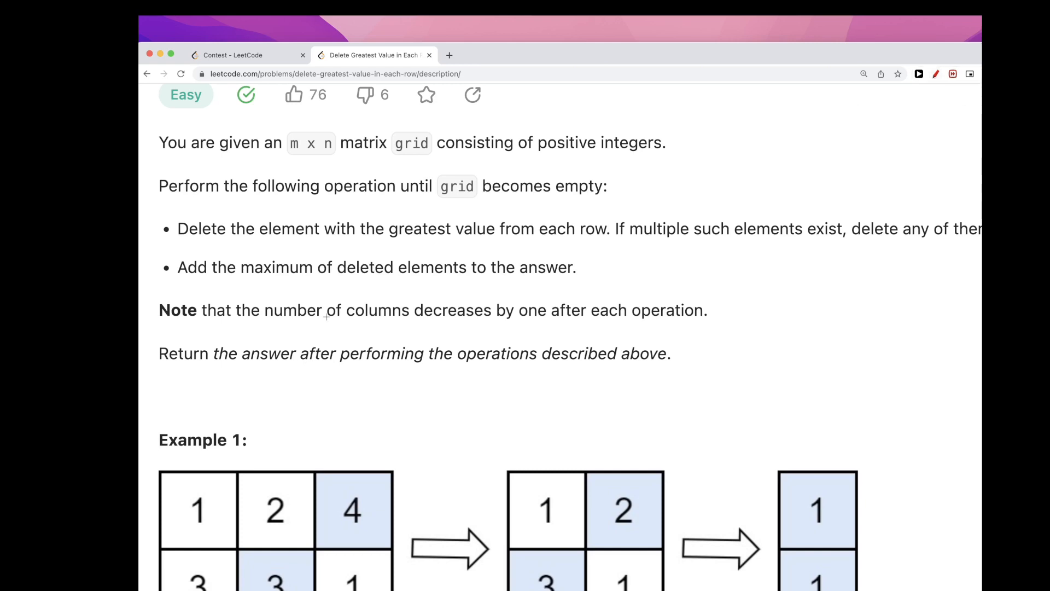
mouse_move(236, 239)
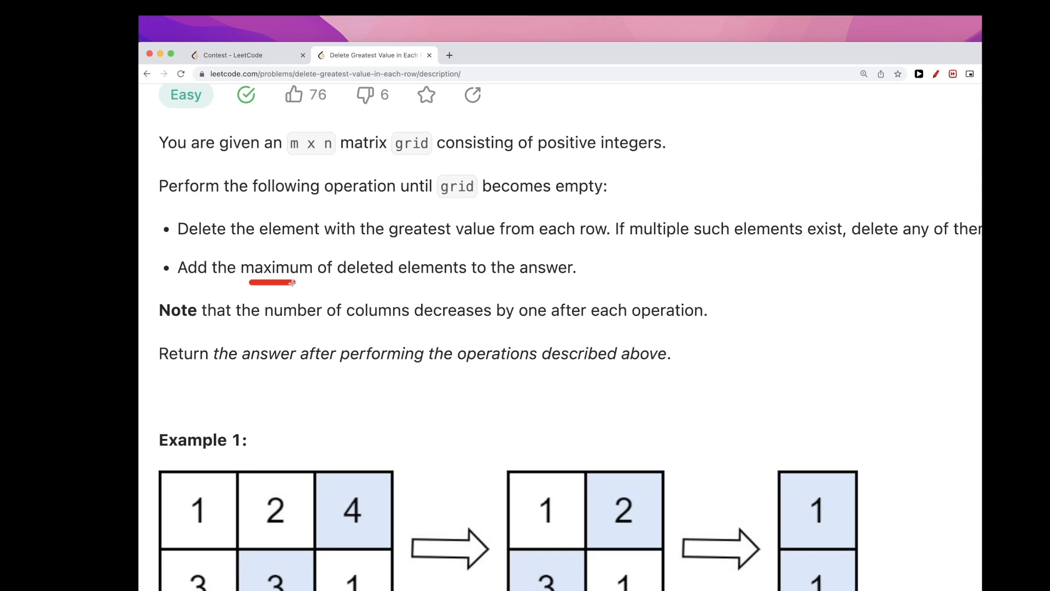
mouse_move(519, 290)
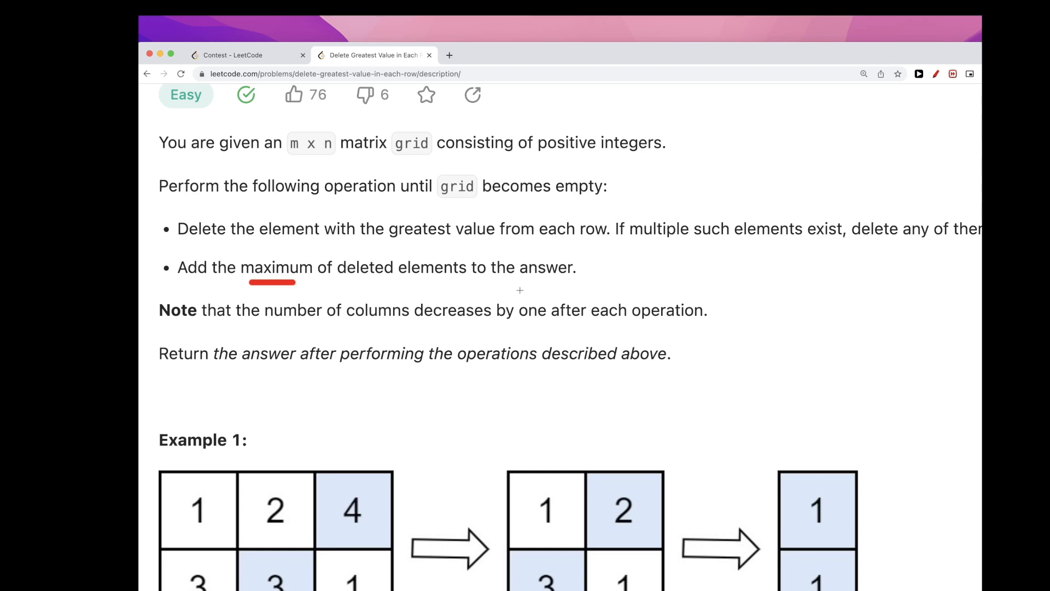
scroll(down, 3)
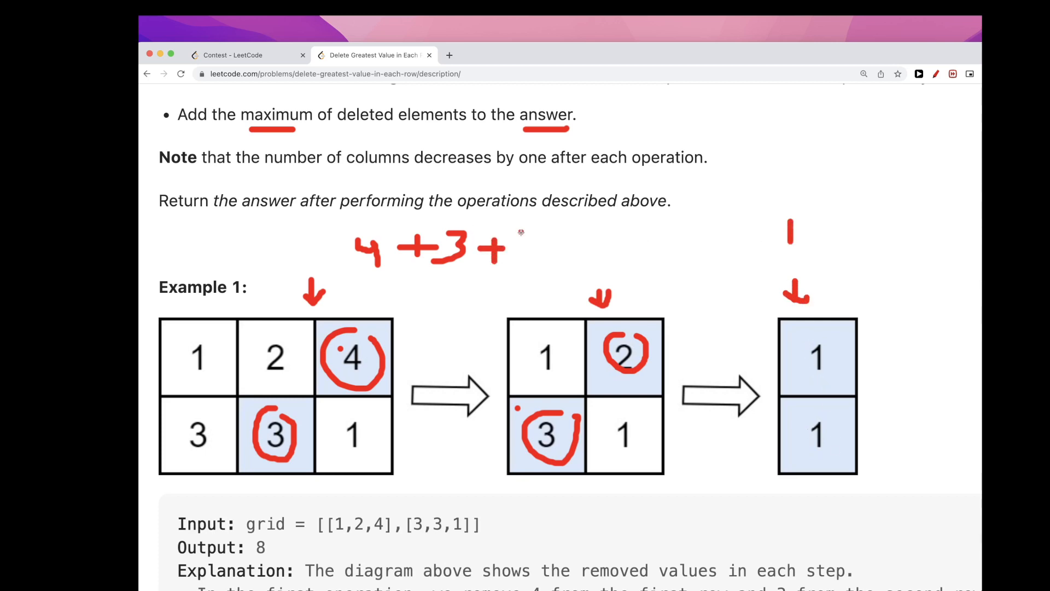
scroll(down, 3)
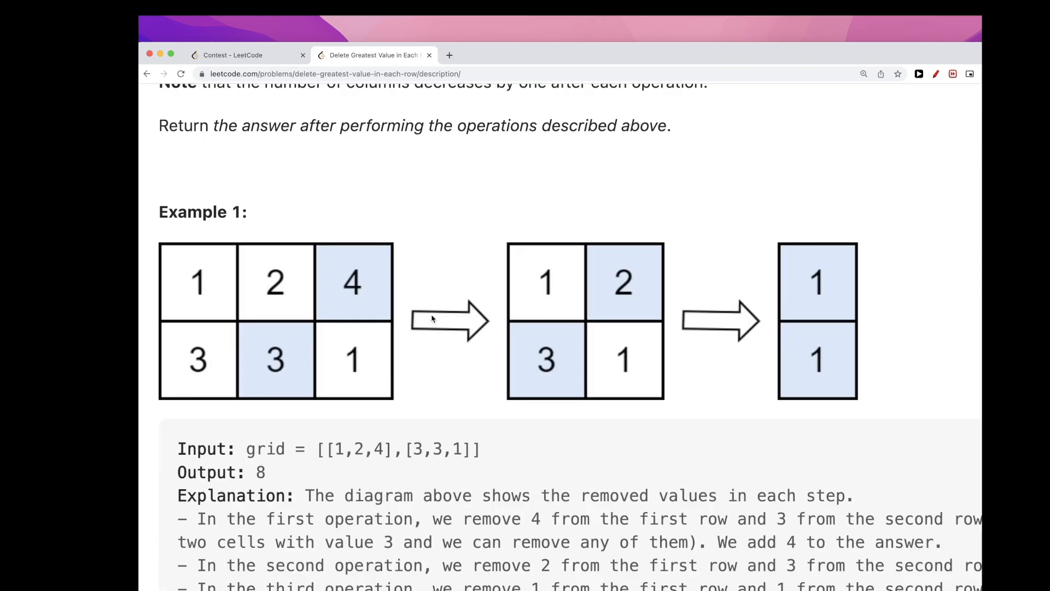
Scroll down through the constraints (grid values 1–100) and back up.
scroll(up, 3)
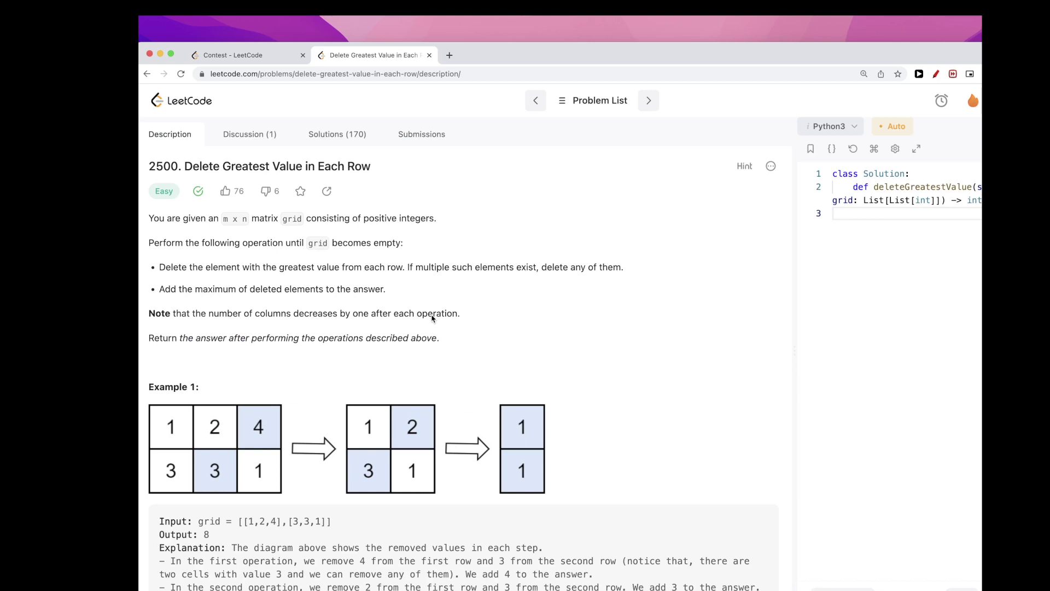
scroll(down, 3)
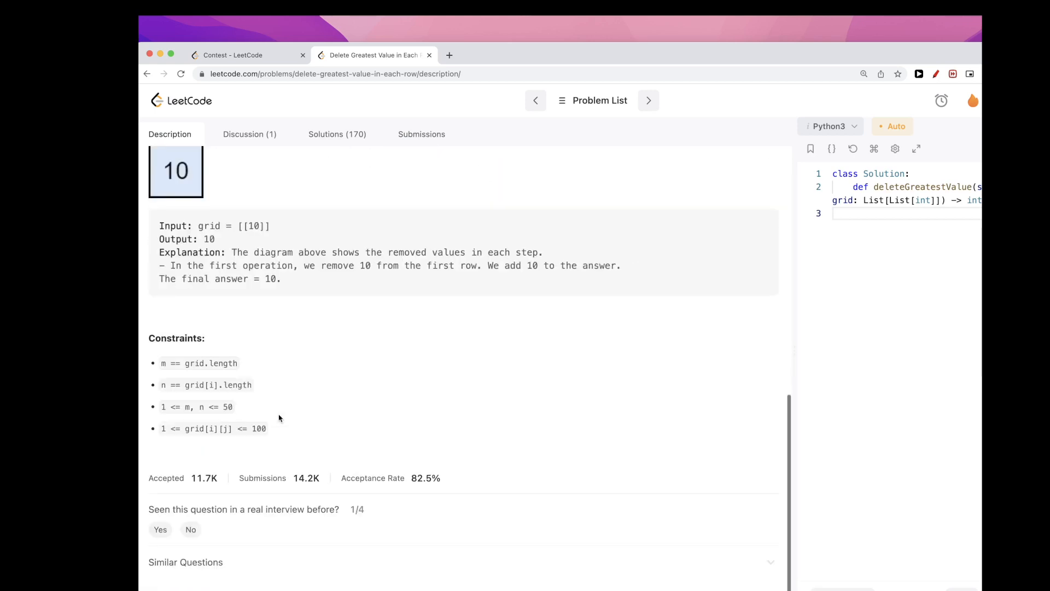
mouse_move(233, 416)
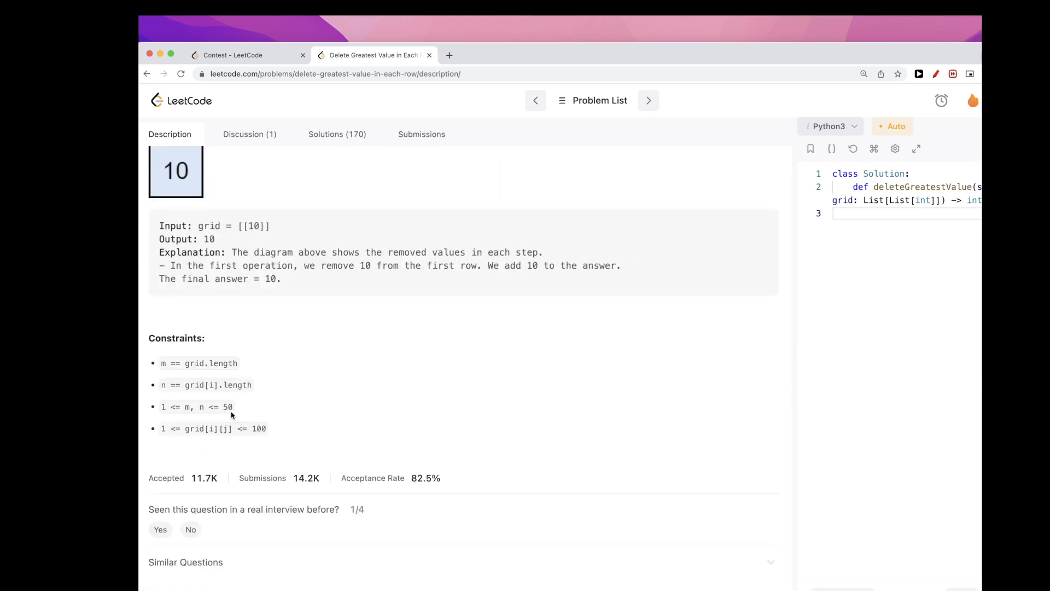
scroll(up, 3)
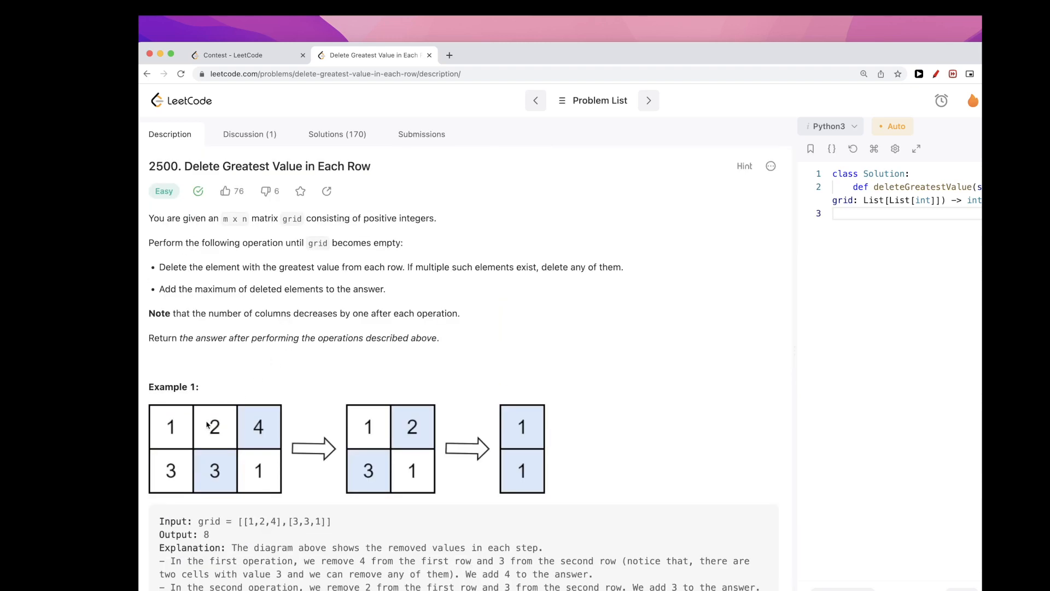
mouse_move(267, 483)
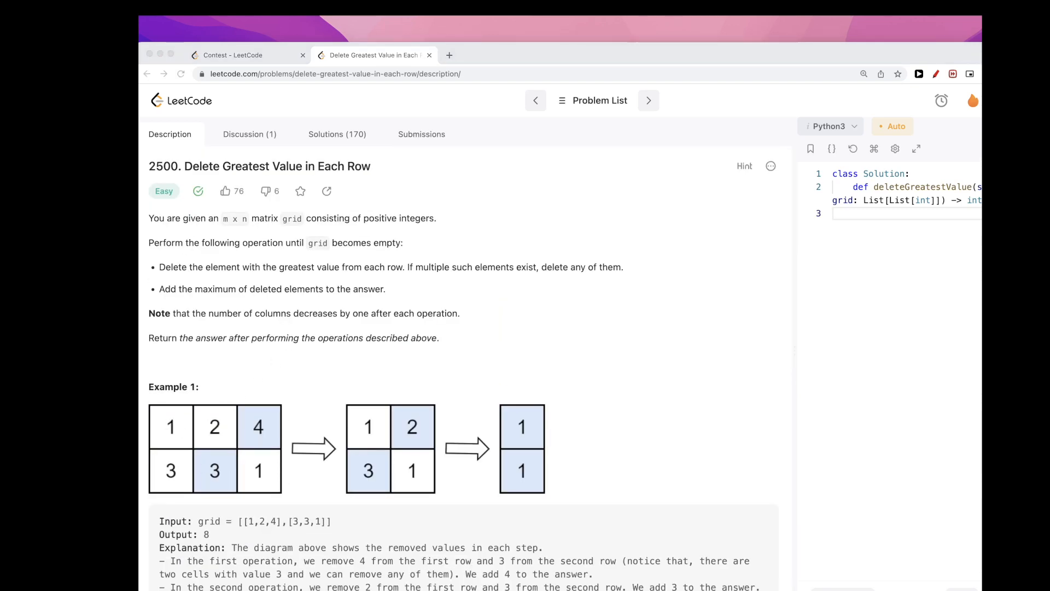
mouse_move(221, 538)
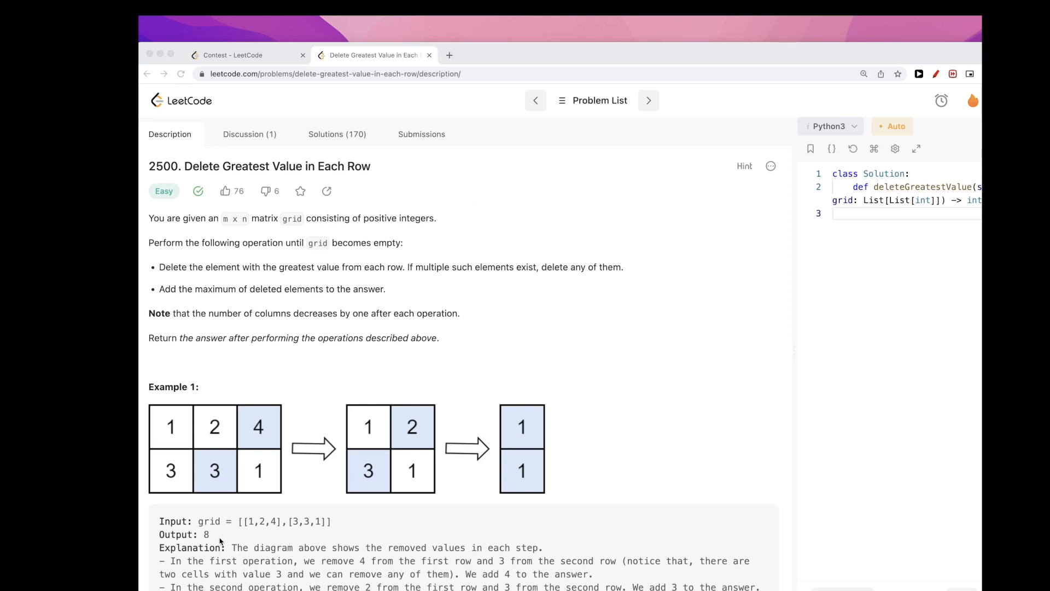
mouse_move(256, 501)
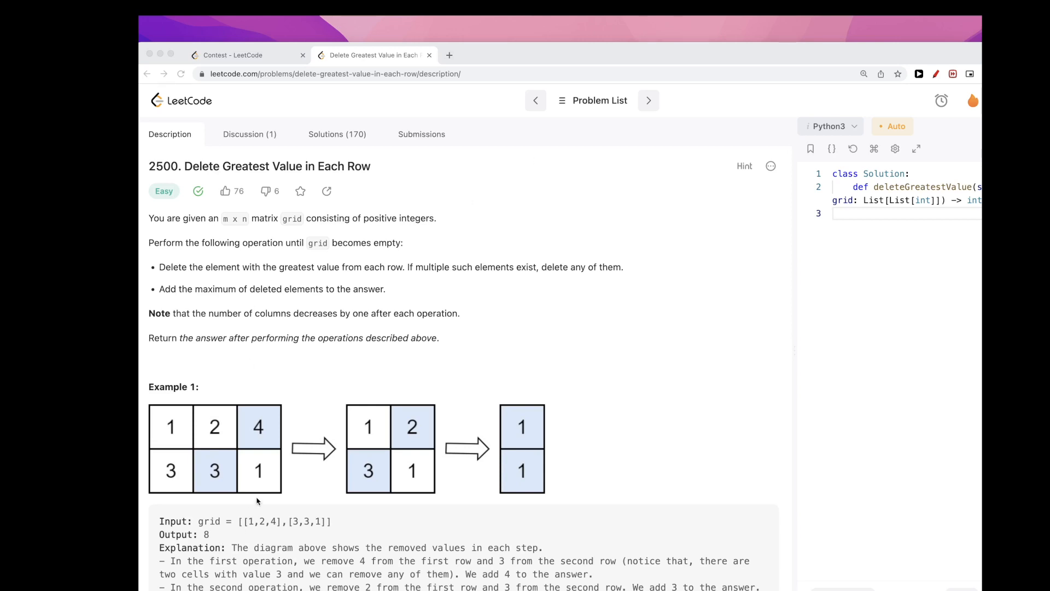
mouse_move(761, 360)
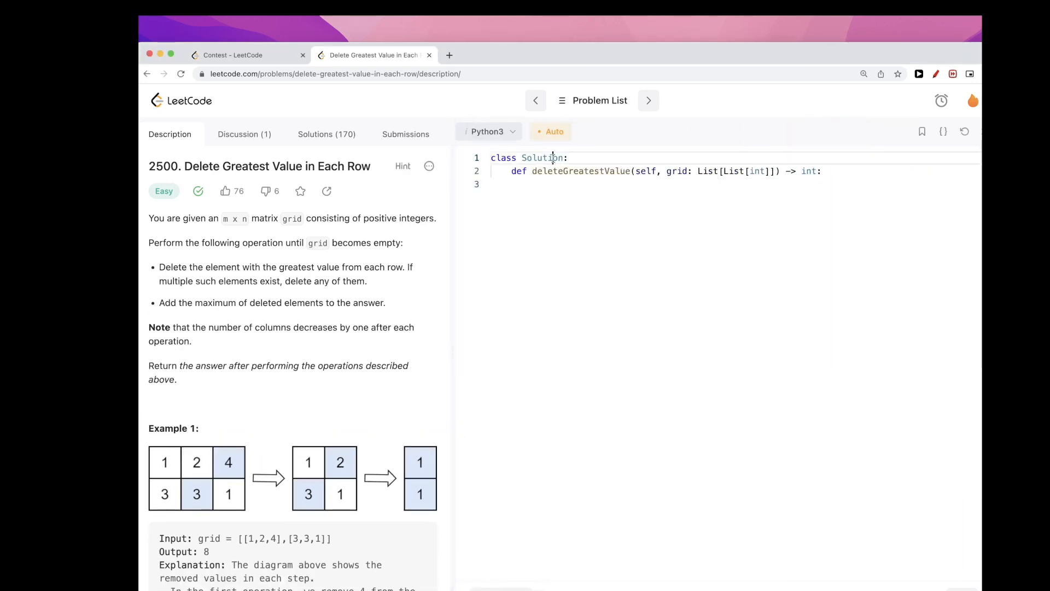
Write a docstring with sorted rows 1, 2, 4 and 1, 3, 3, totaling 1 3 4 = 8.
text(""")
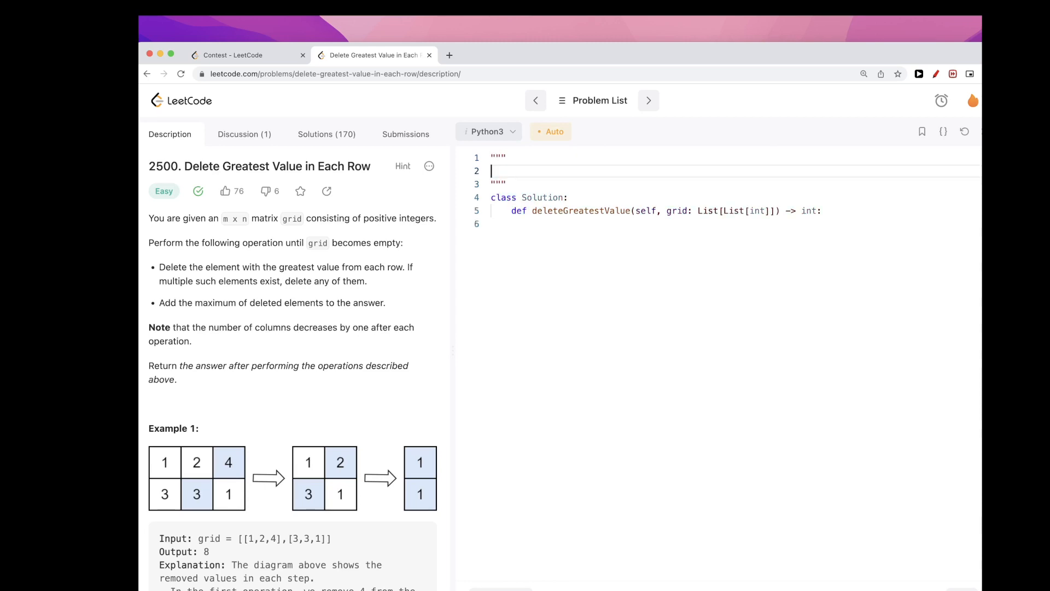
text(1, 2,)
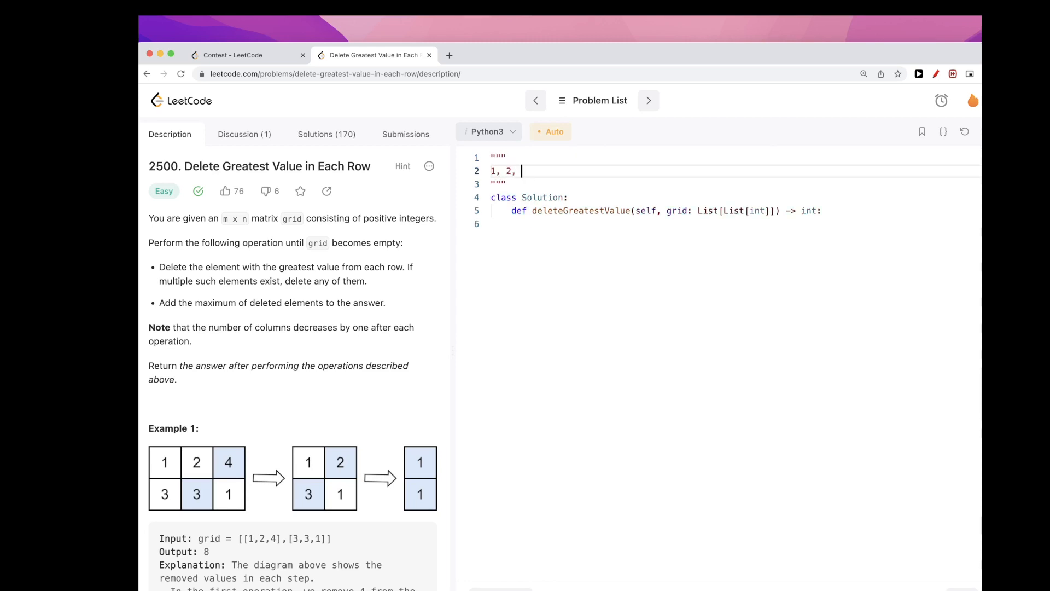
text(4)
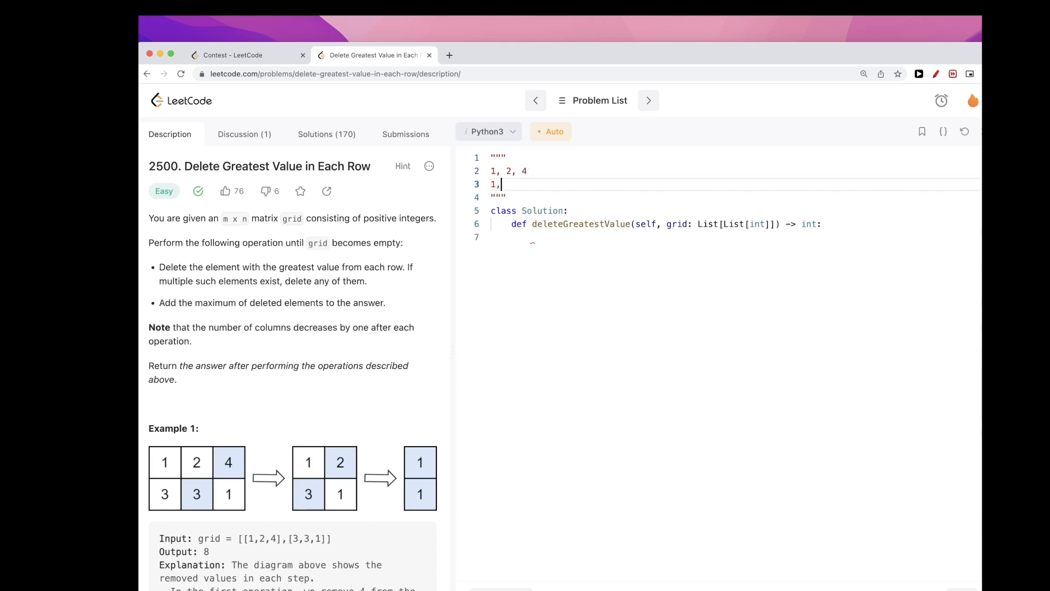
text(3, 3)
text(-------)
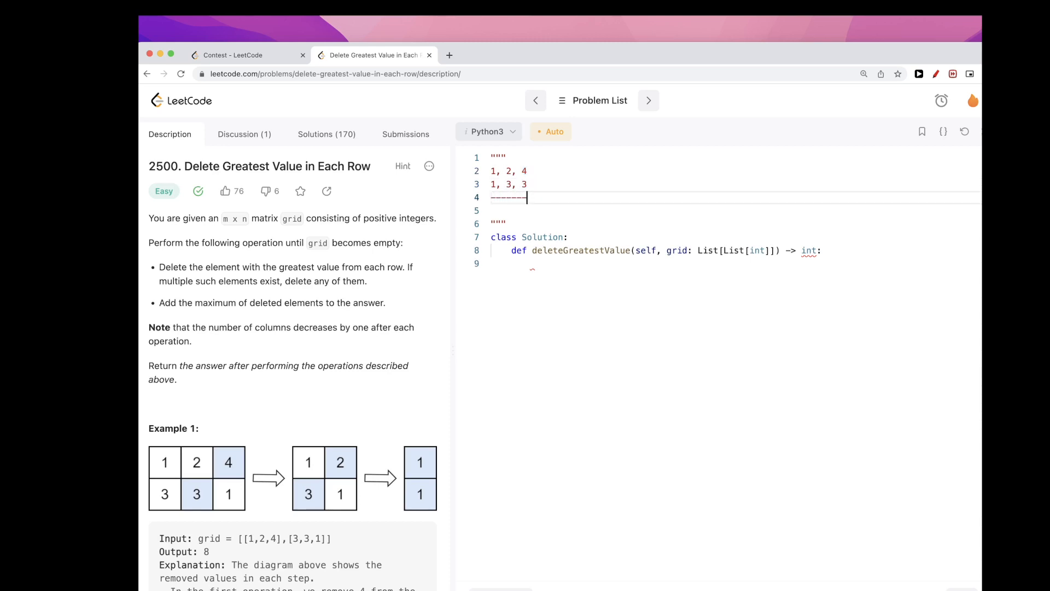
text(1)
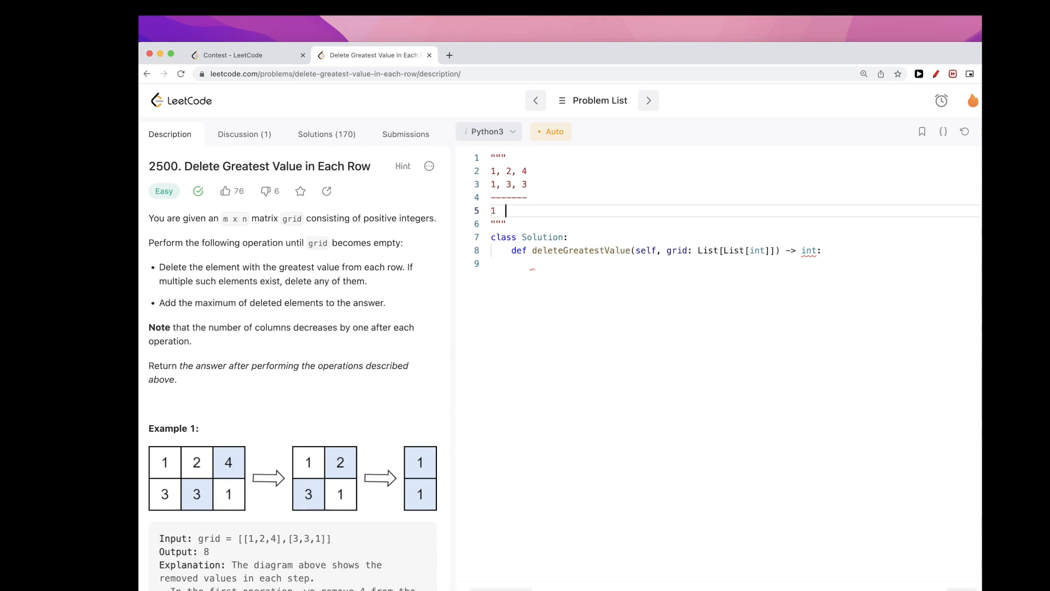
text(3  4)
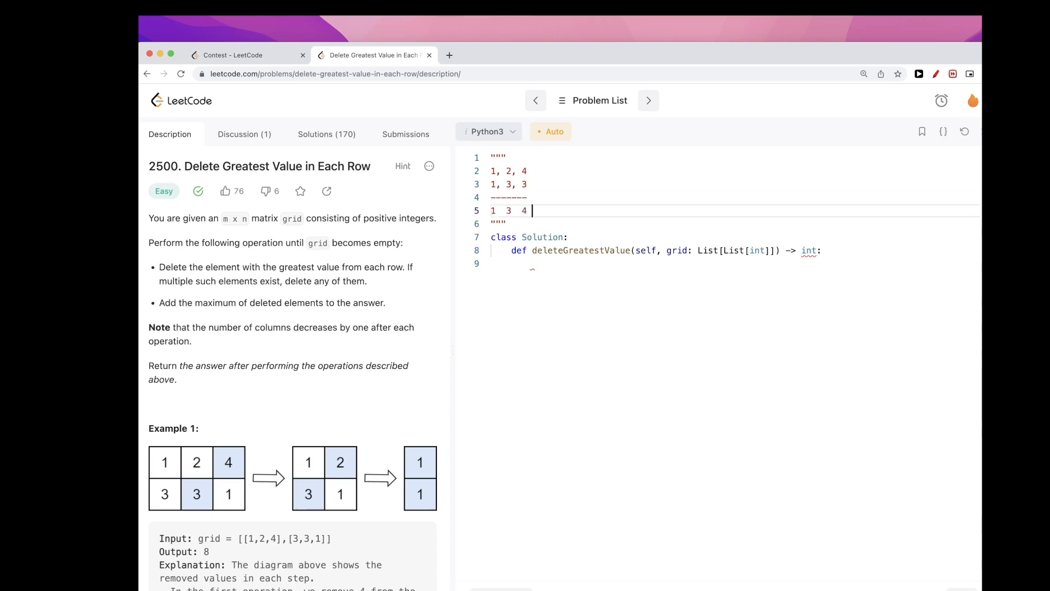
text(= 8)
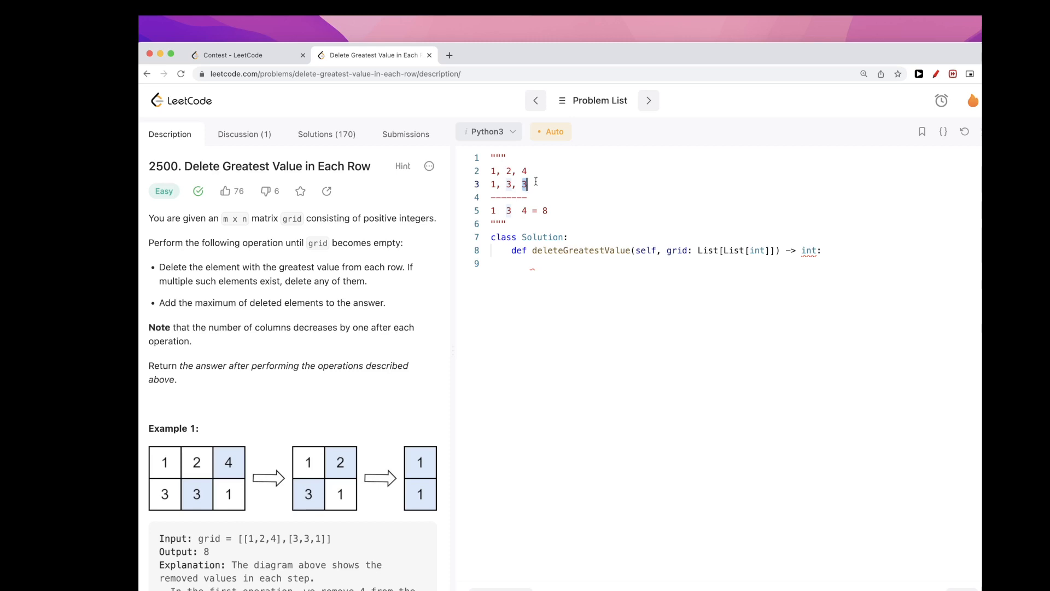
Reduce the browser zoom and collapse the Description panel so the editor fills the screen.
click(505, 171)
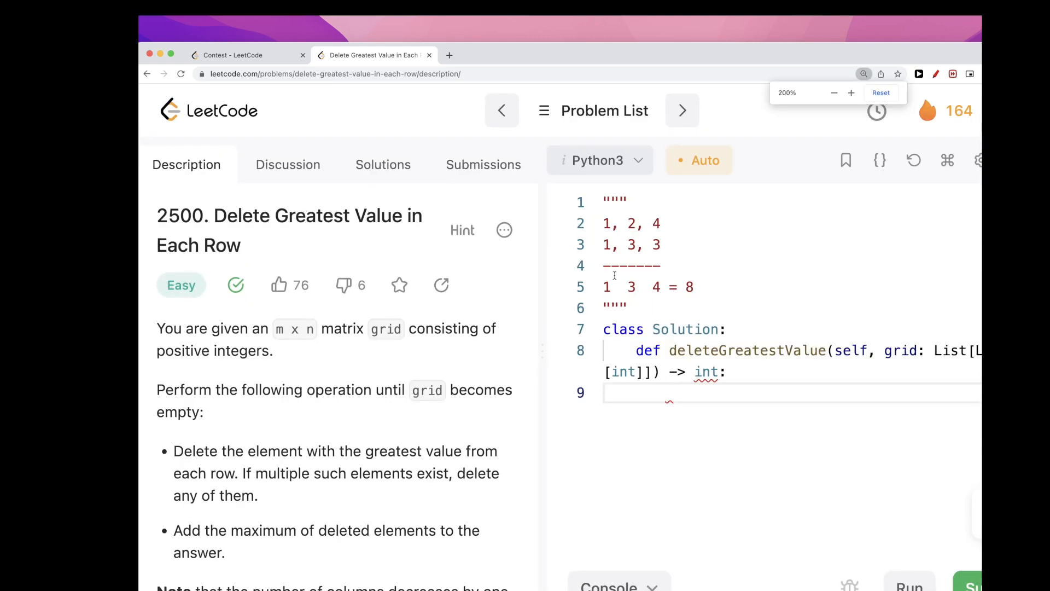
click(834, 93)
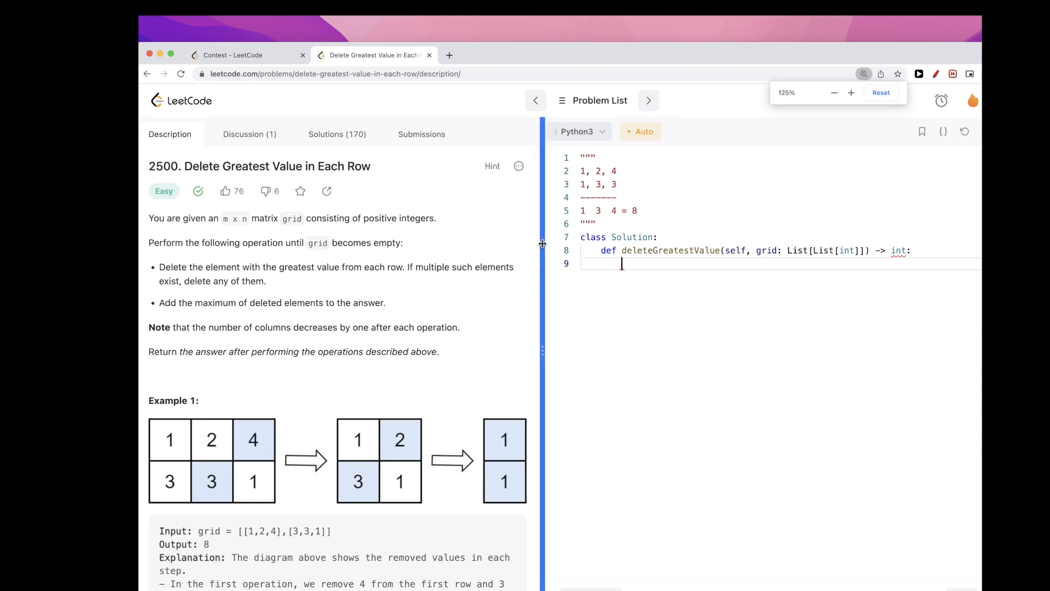
click(851, 92)
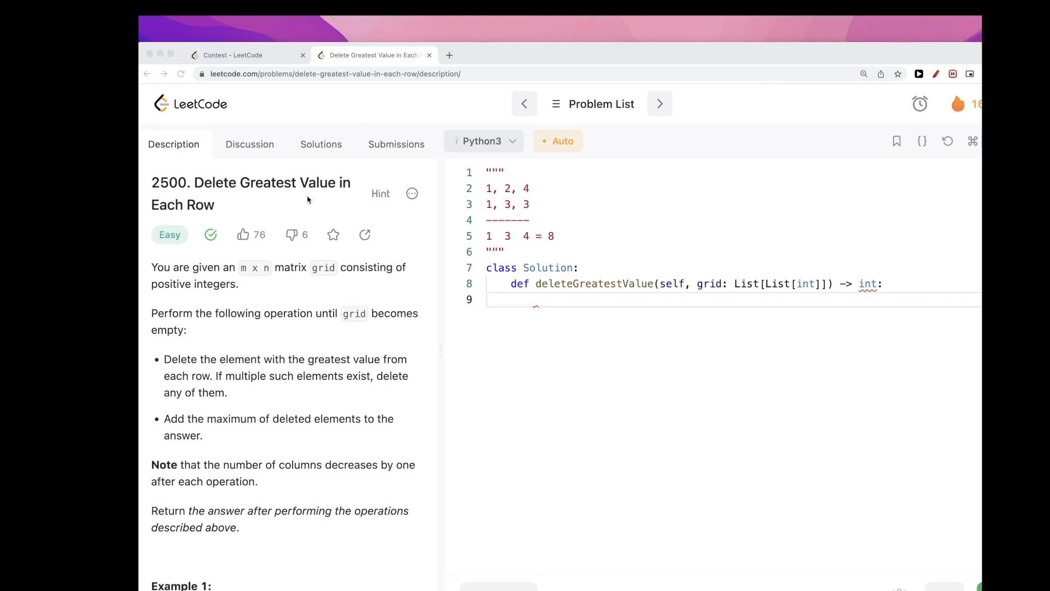
click(140, 350)
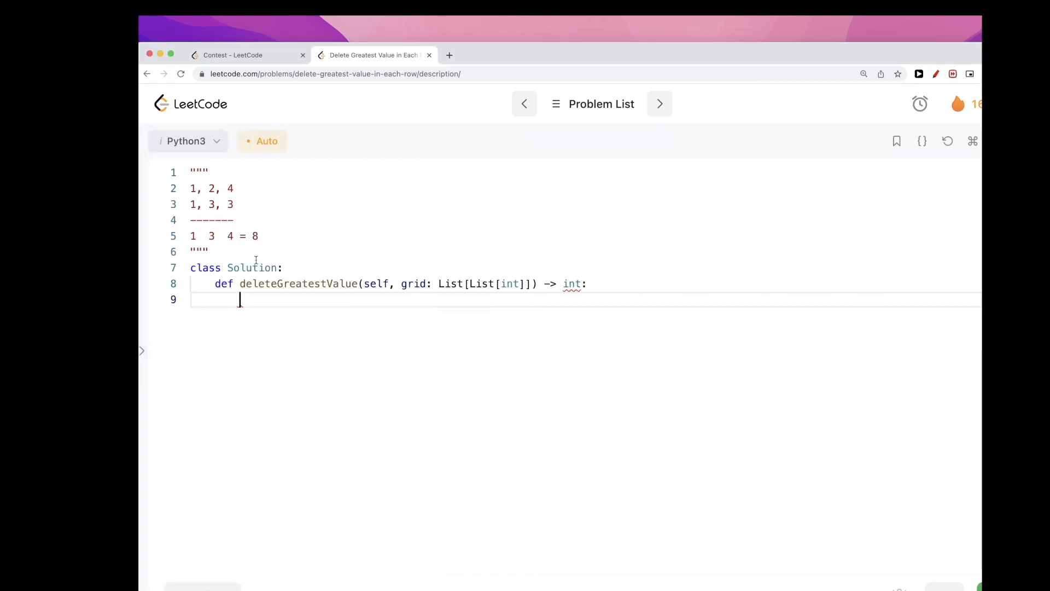
Code rows, cols = len(grid), len(grid[0]), a result of 0, row sorting, and a column loop.
text(rows, cols = len(grid), len(grid[0]))
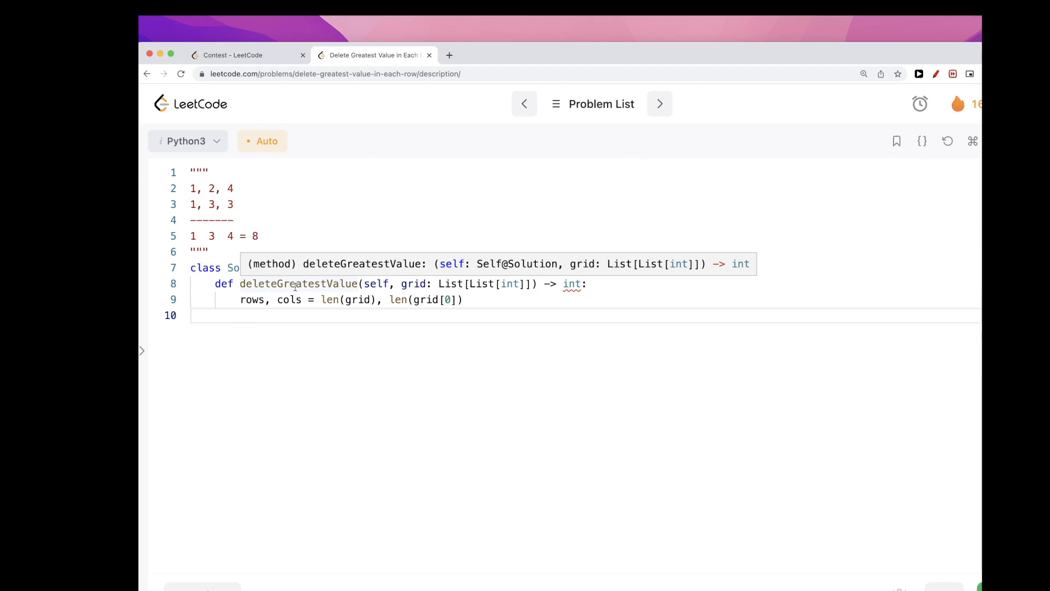
text(answer = 0)
text(for i in range(rows):)
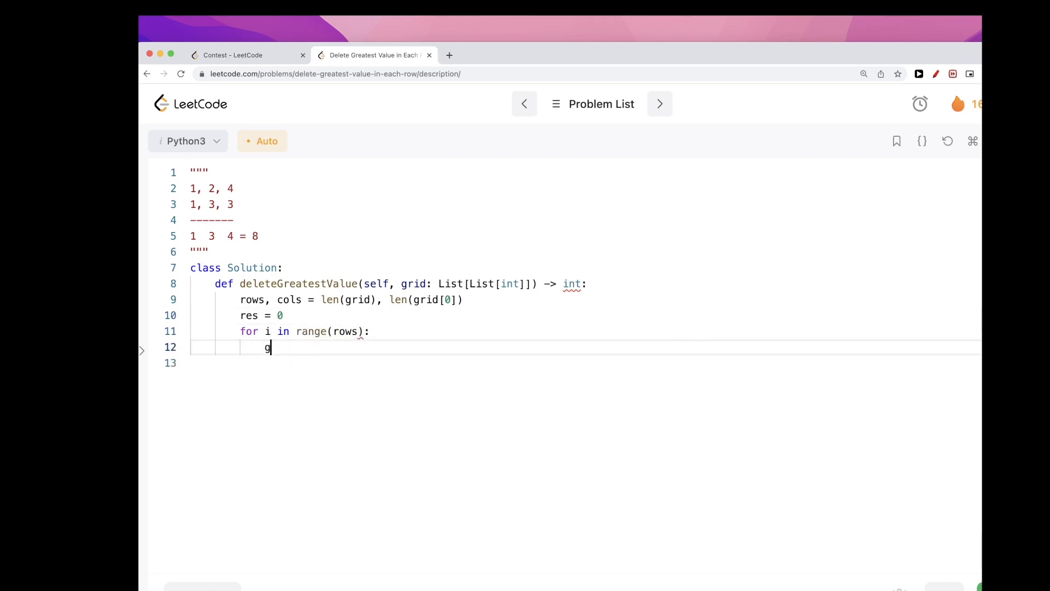
text(rid[i].sort()
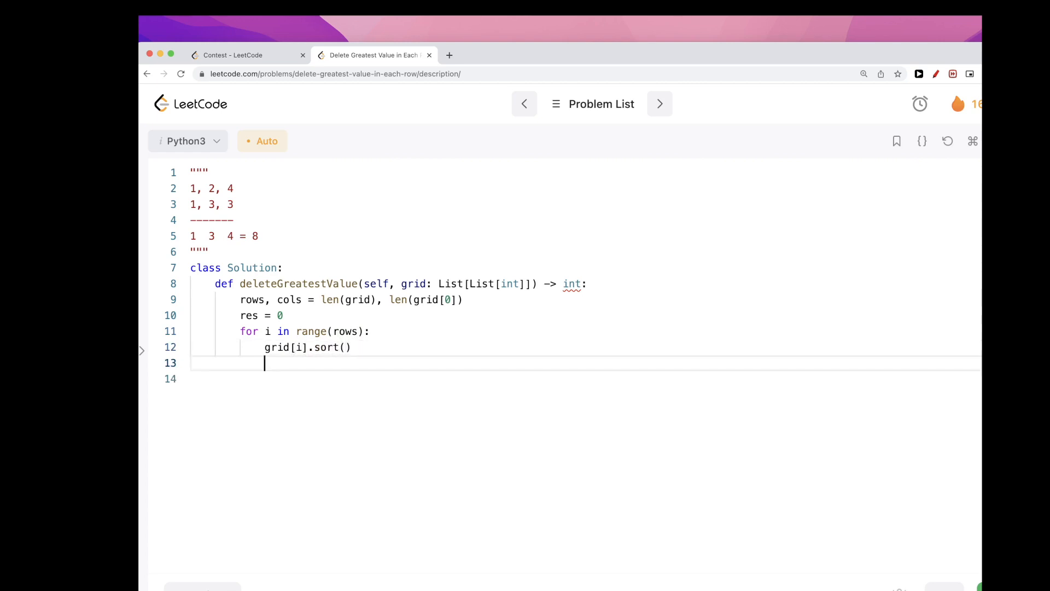
text(for j in)
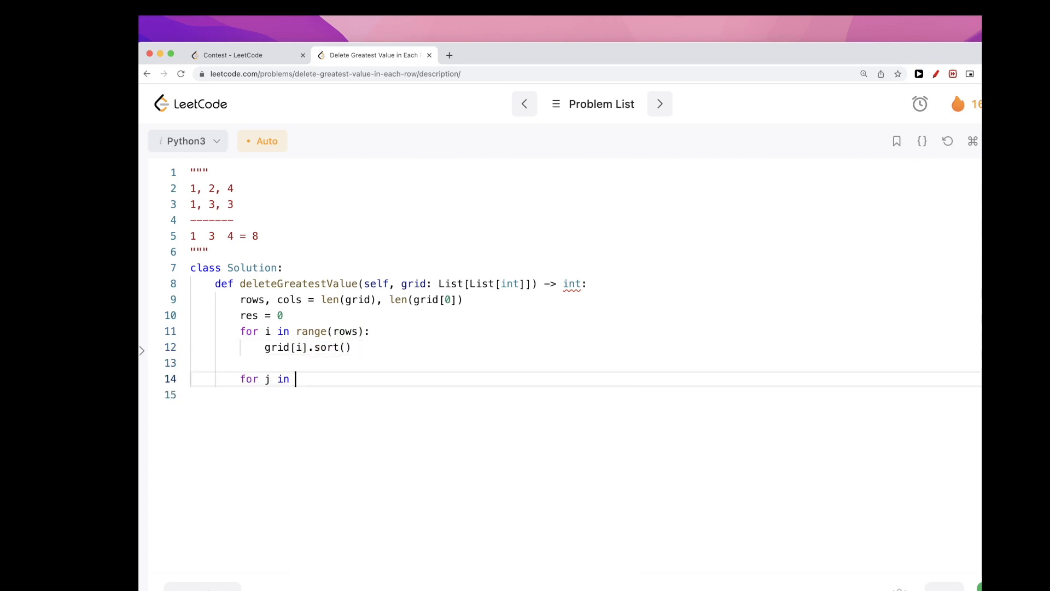
text(range())
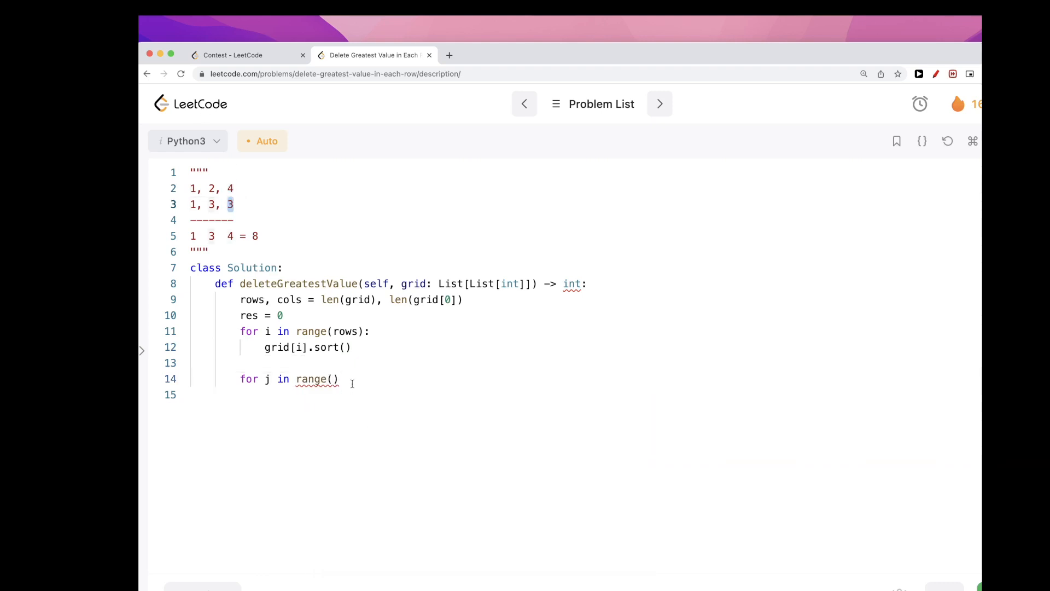
Add each column's maximum into res, return res, and run the tests to Accepted.
text(cols)
click(584, 394)
text(max(grid[i][j] for i in range(rows)
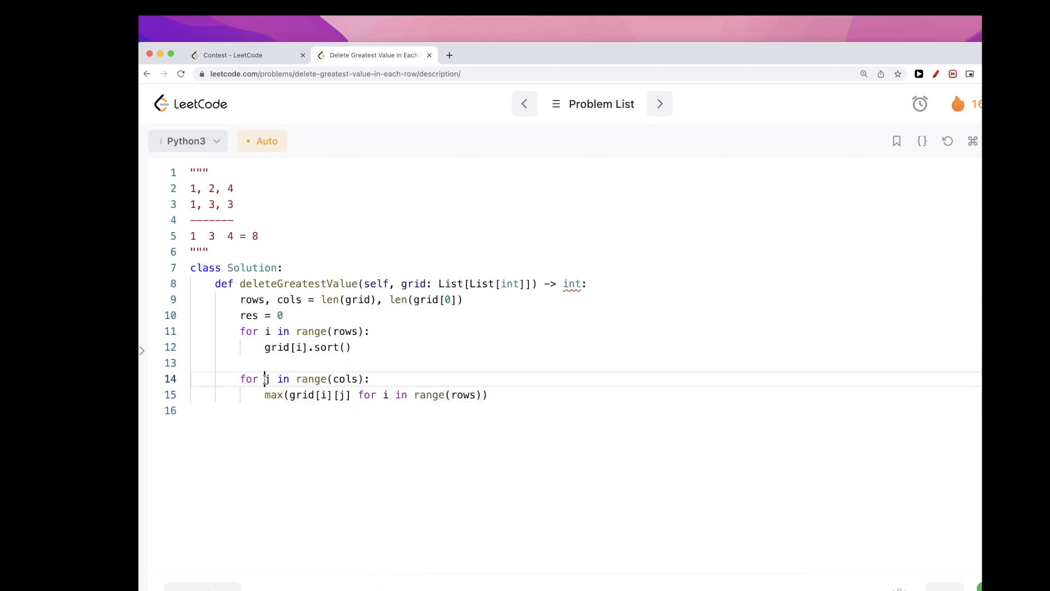
text(max_col_j =)
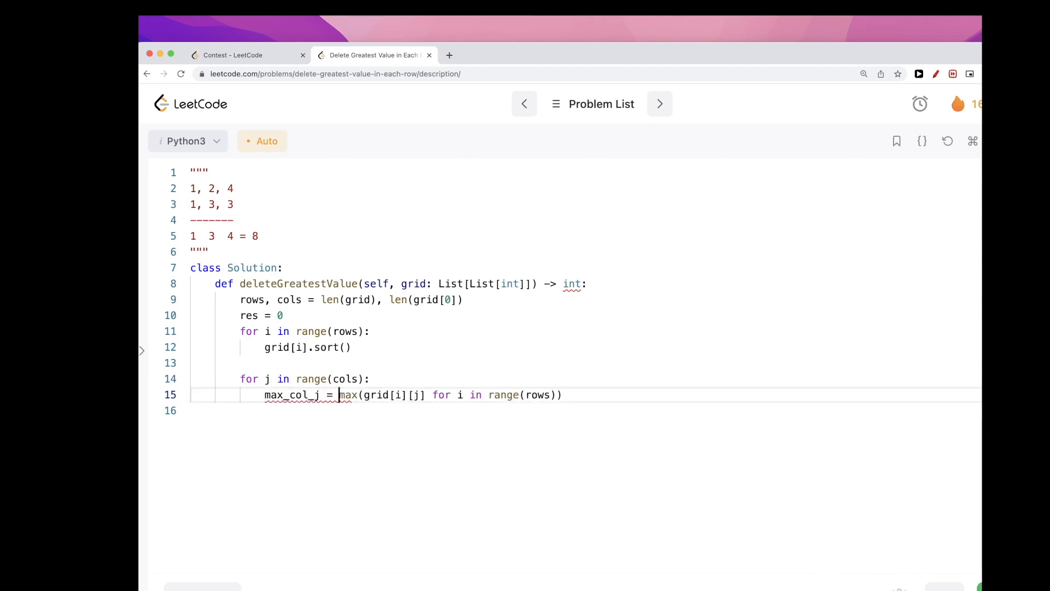
text(re s+)
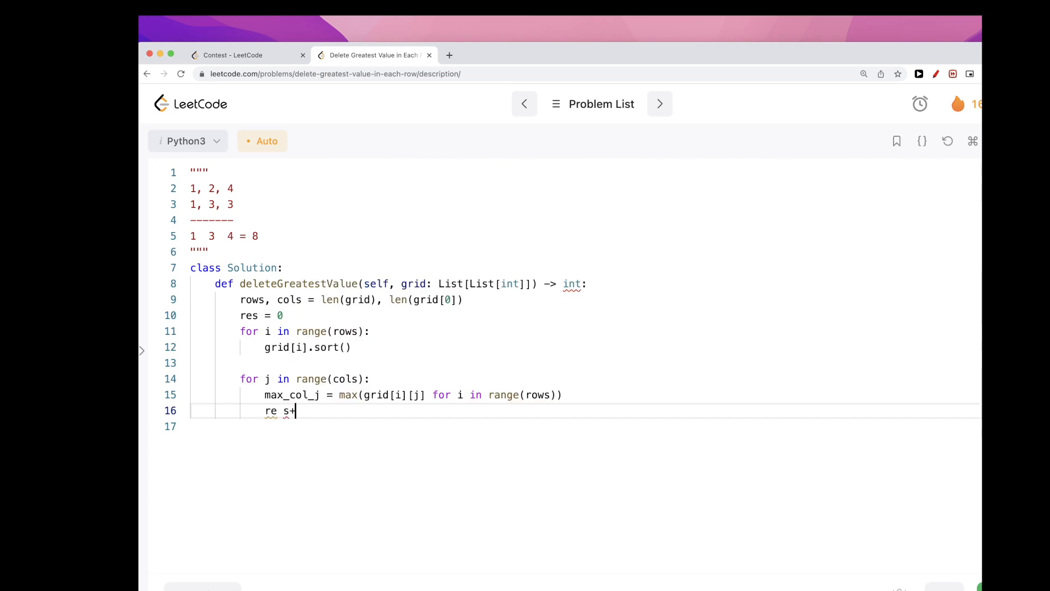
text(= max_col_j)
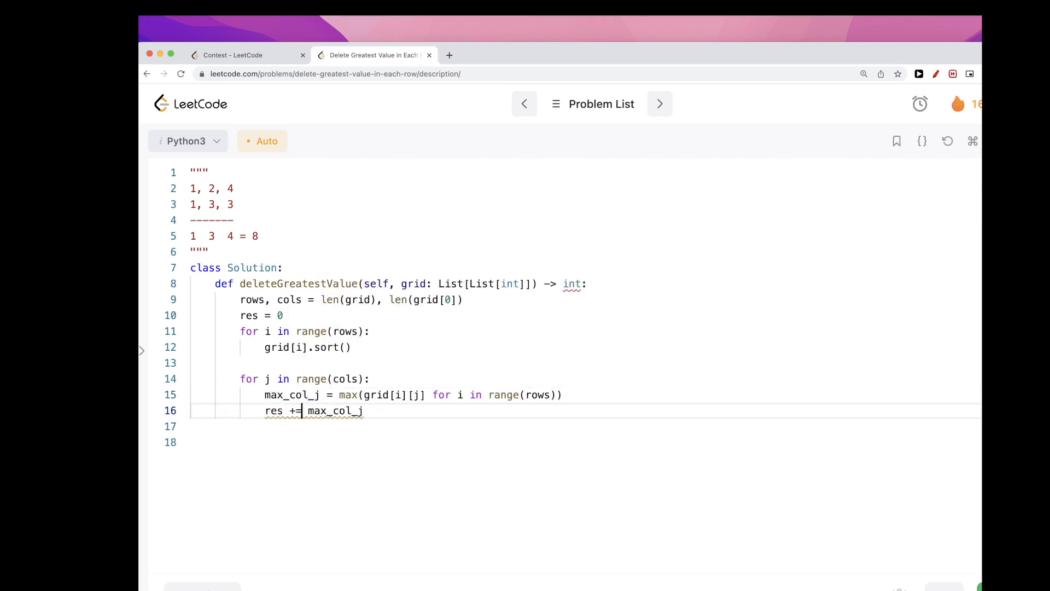
text(return res)
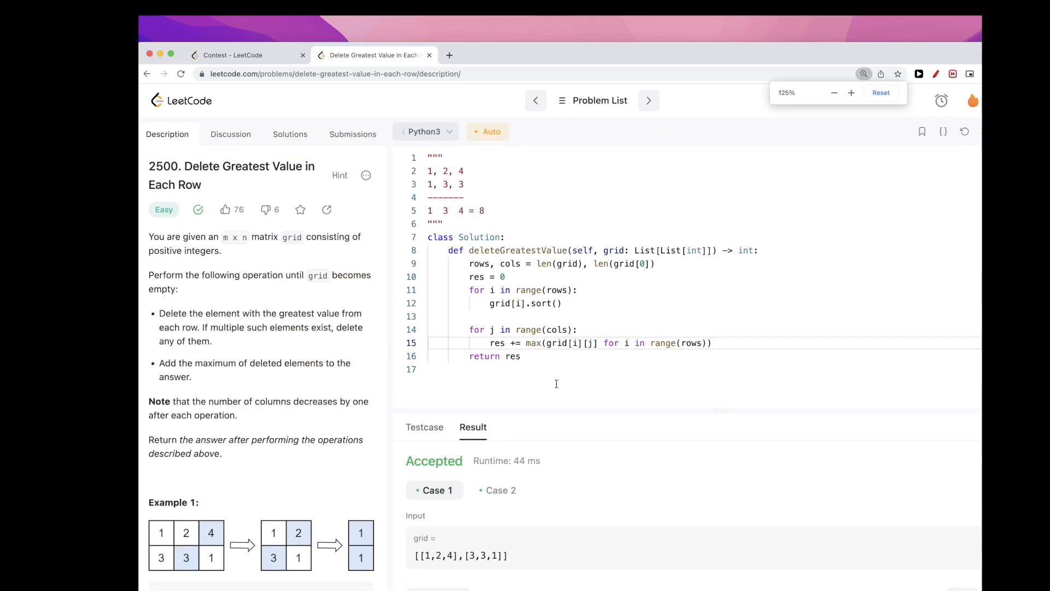
click(352, 134)
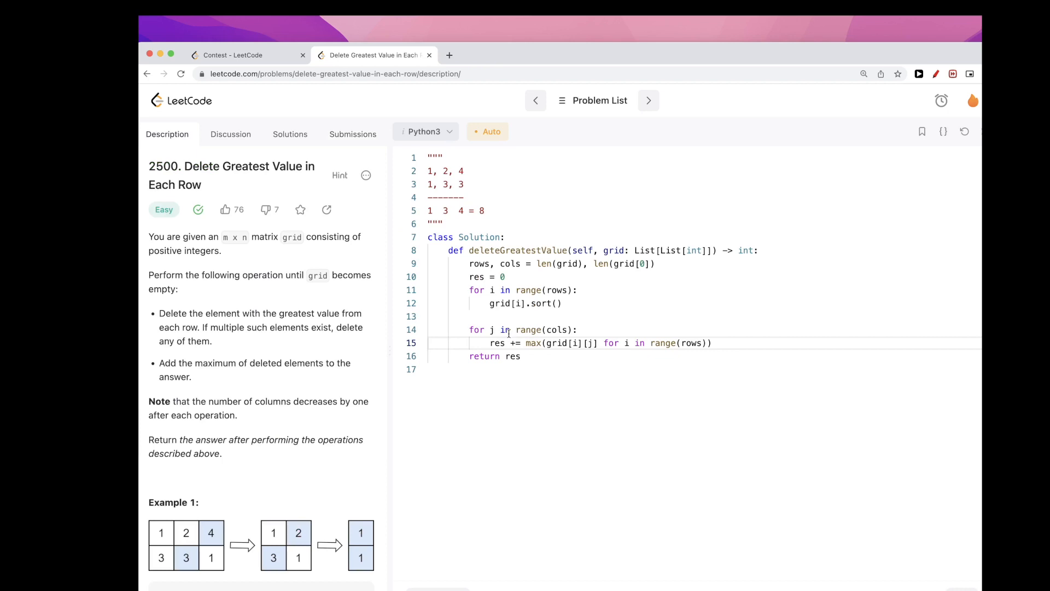
Comment the sorting loop O(rows * cols * logs(cols)) and the column loop O(cols * cols).
click(580, 289)
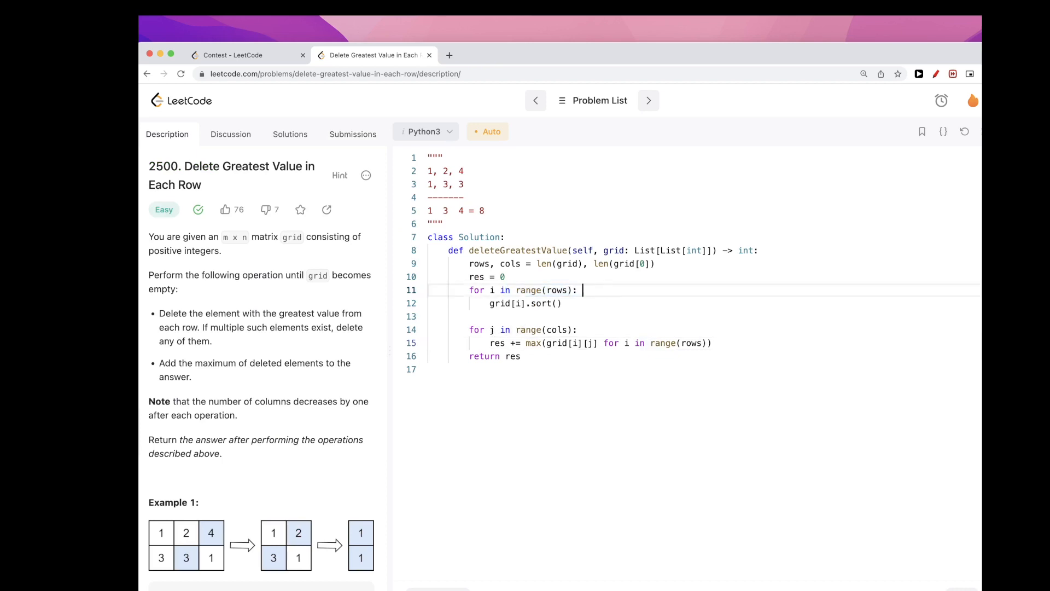
text(O())
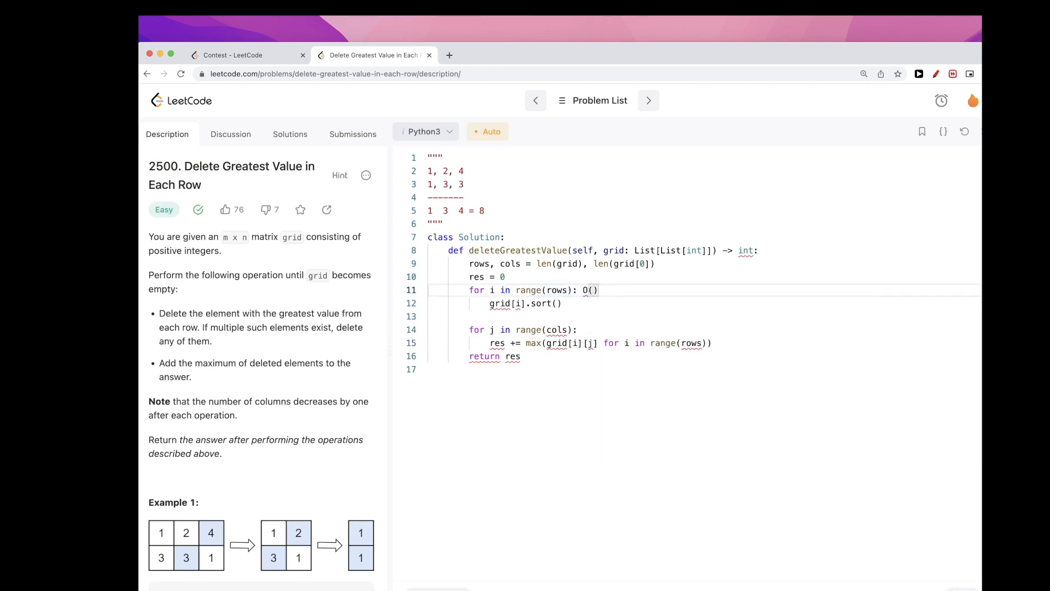
text(rows)
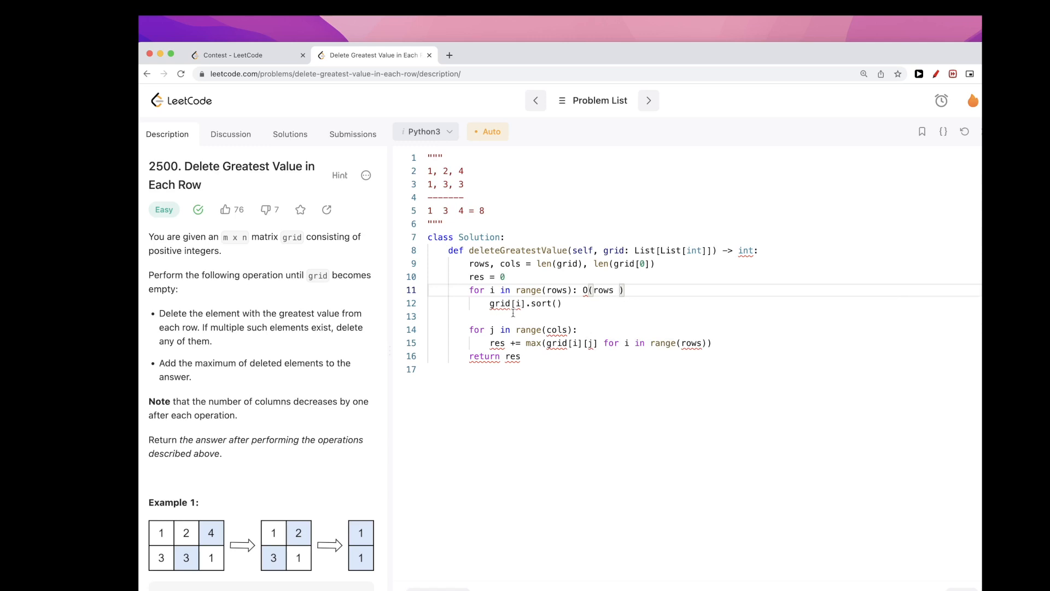
text(* row)
click(703, 330)
text( # O(cols )
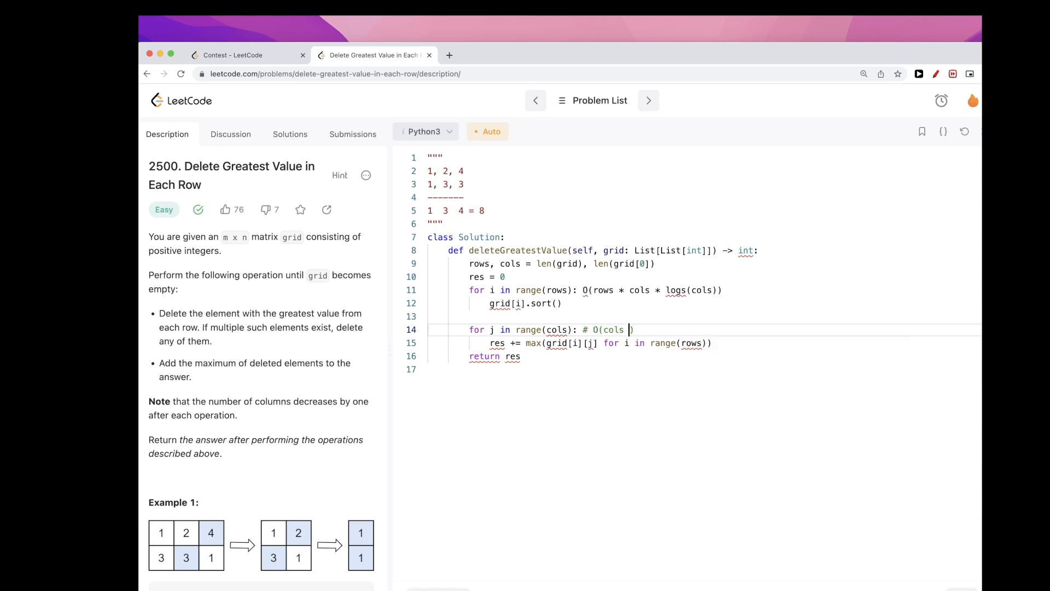
text(*)
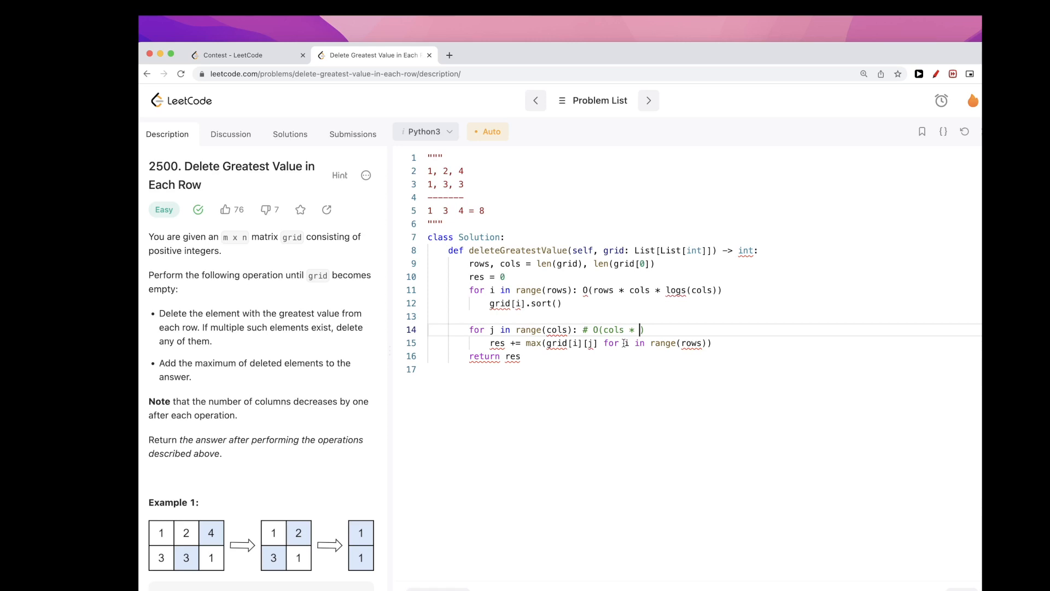
text(cols))
click(703, 289)
text( #)
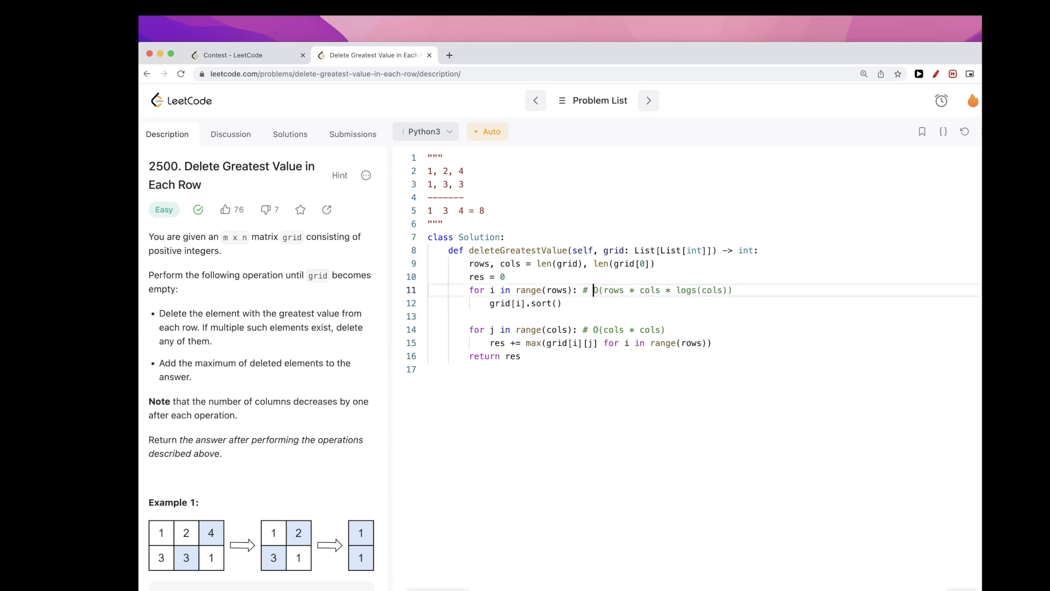
mouse_move(599, 364)
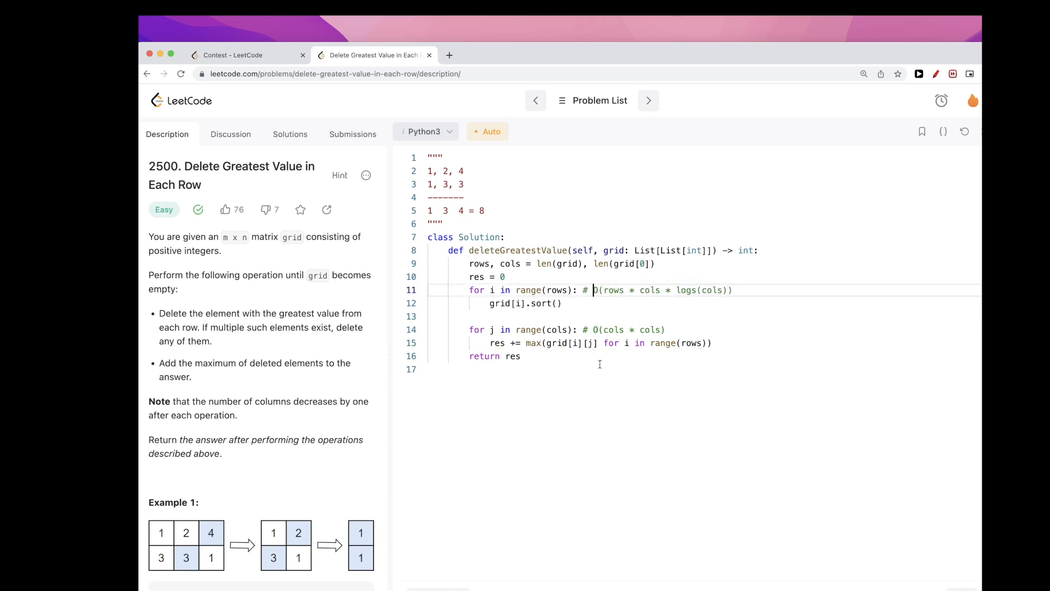